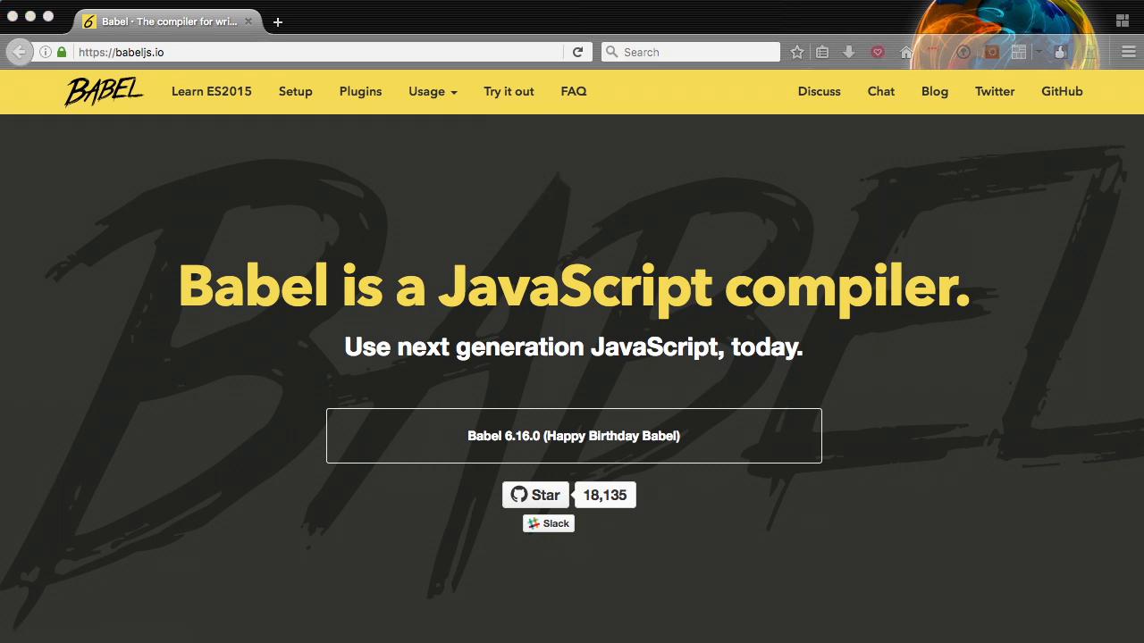
{"action": "mouse_move", "coordinate": [350, 161]}
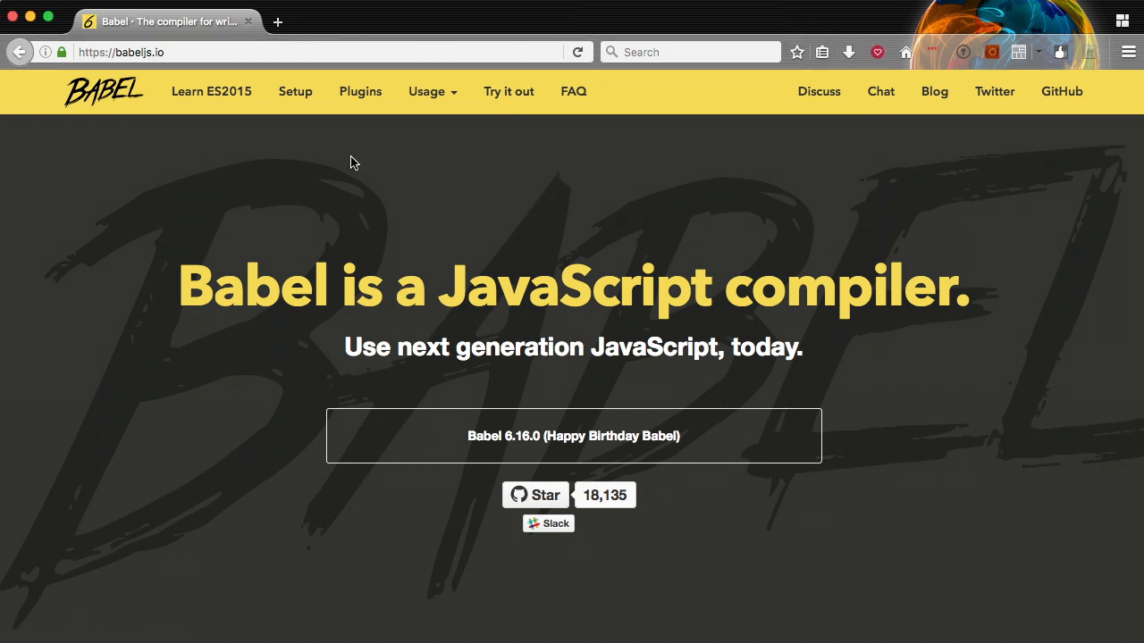
Open the Babel online REPL via 'Try it out' and focus the empty left editor.
{"action": "left_click", "coordinate": [507, 91]}
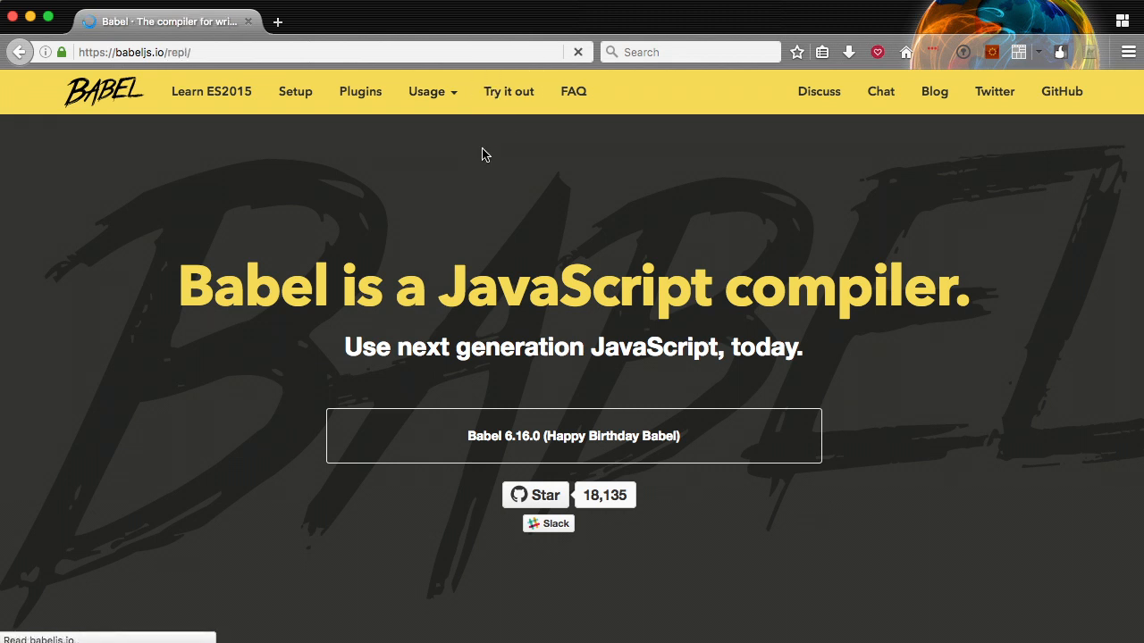
{"action": "left_click", "coordinate": [508, 91]}
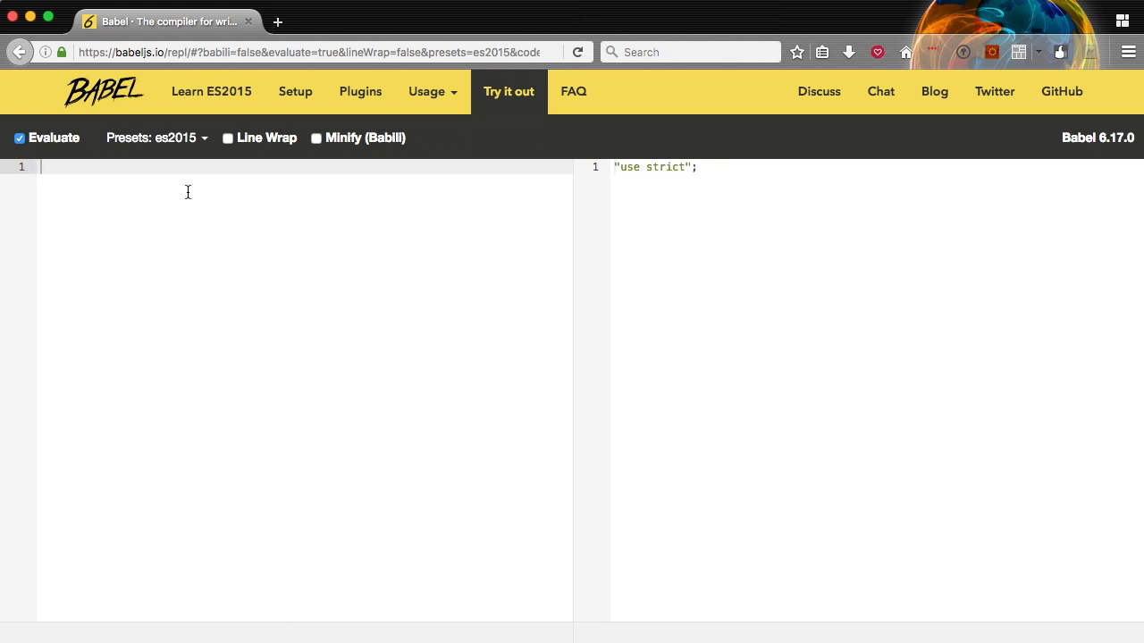
Write var data = { render() { console.log("Hello ES6 World"); } } and see its ES5 function output.
{"action": "type", "text": "var data"}
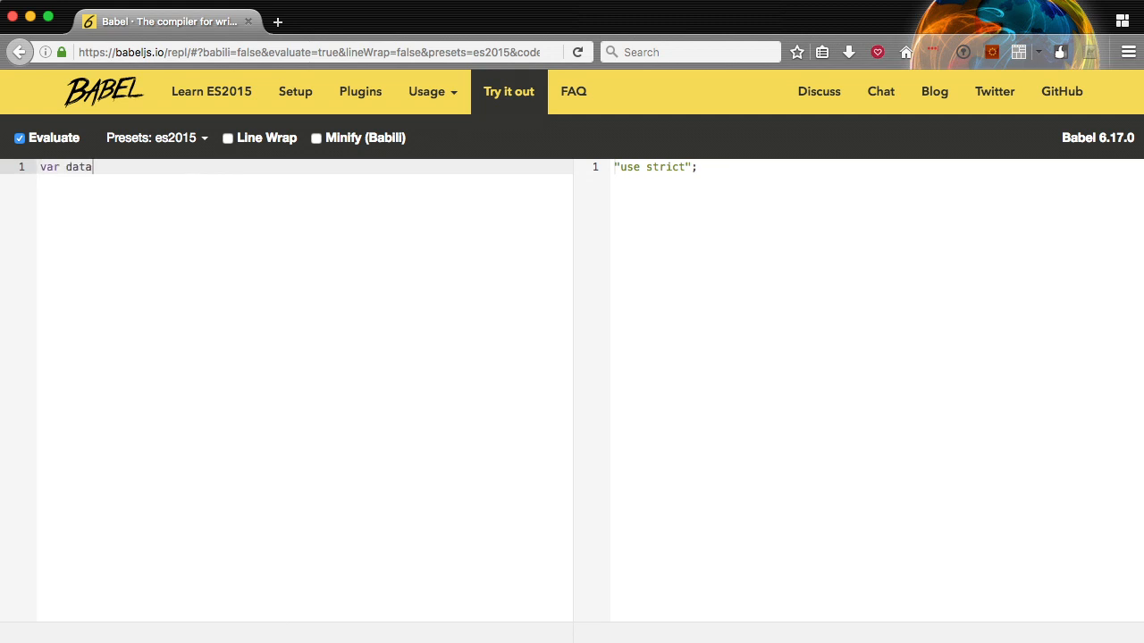
{"action": "type", "text": "= {"}
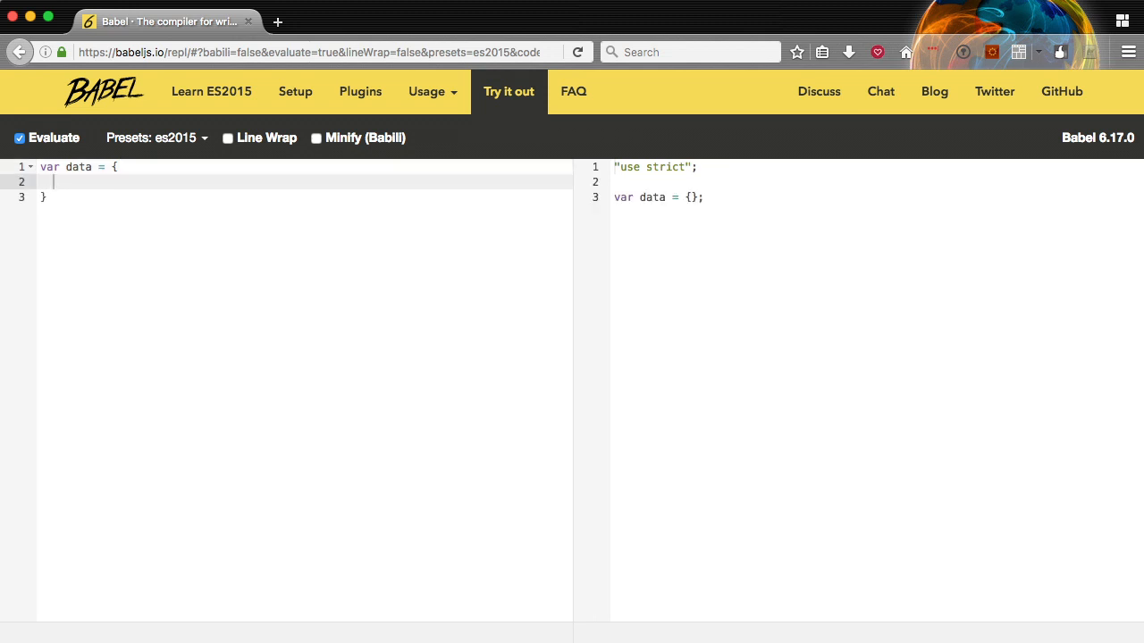
{"action": "type", "text": "re"}
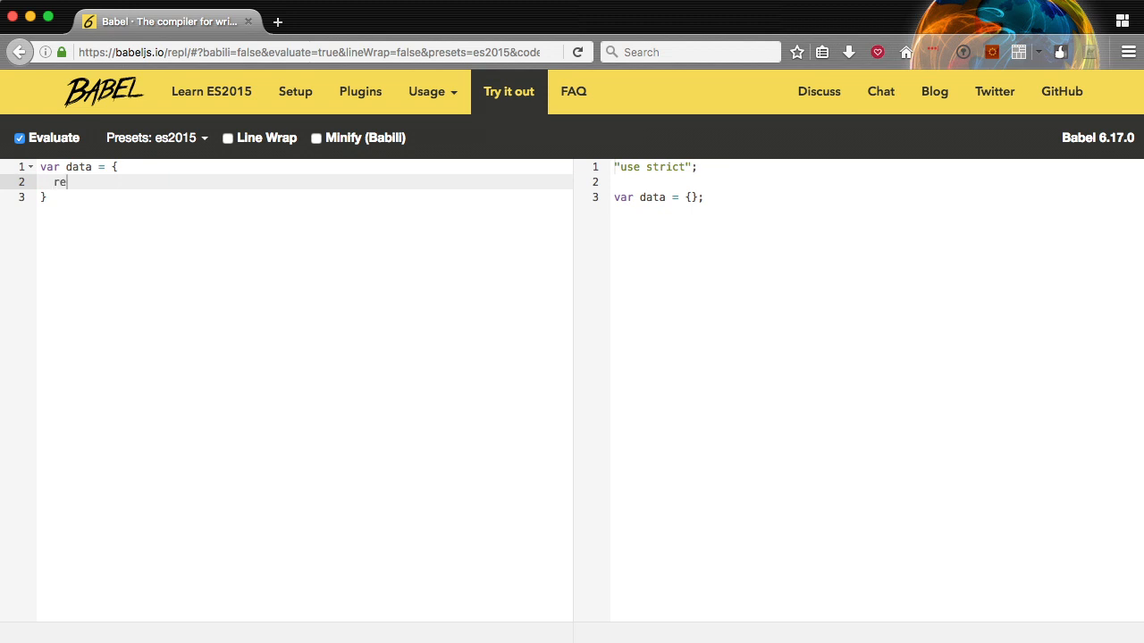
{"action": "type", "text": "nder() {"}
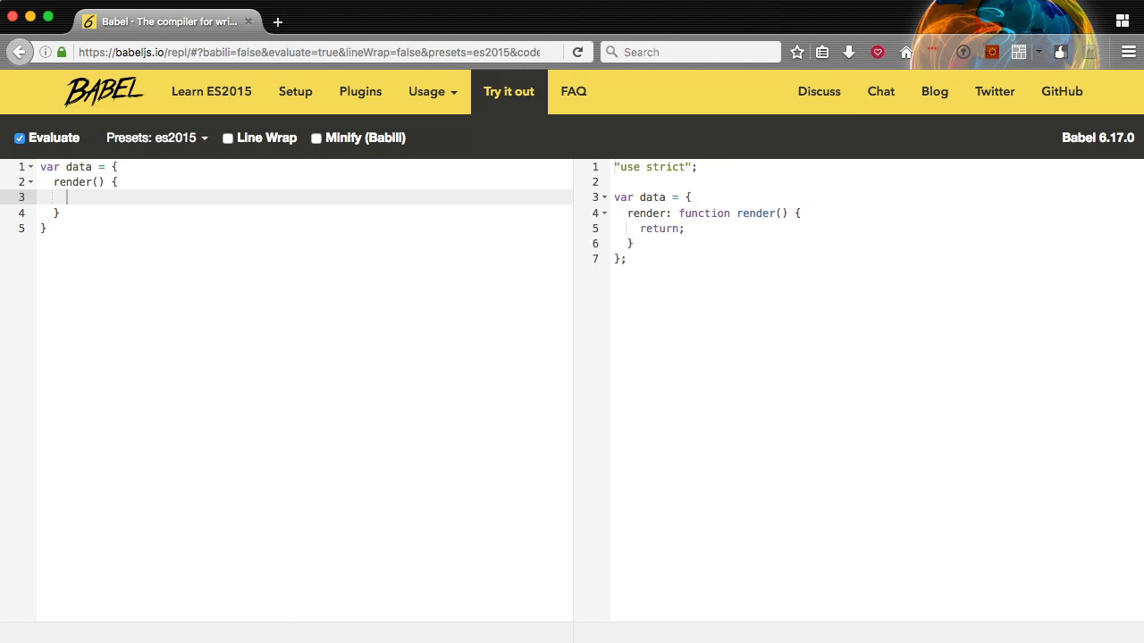
{"action": "type", "text": "console.log"}
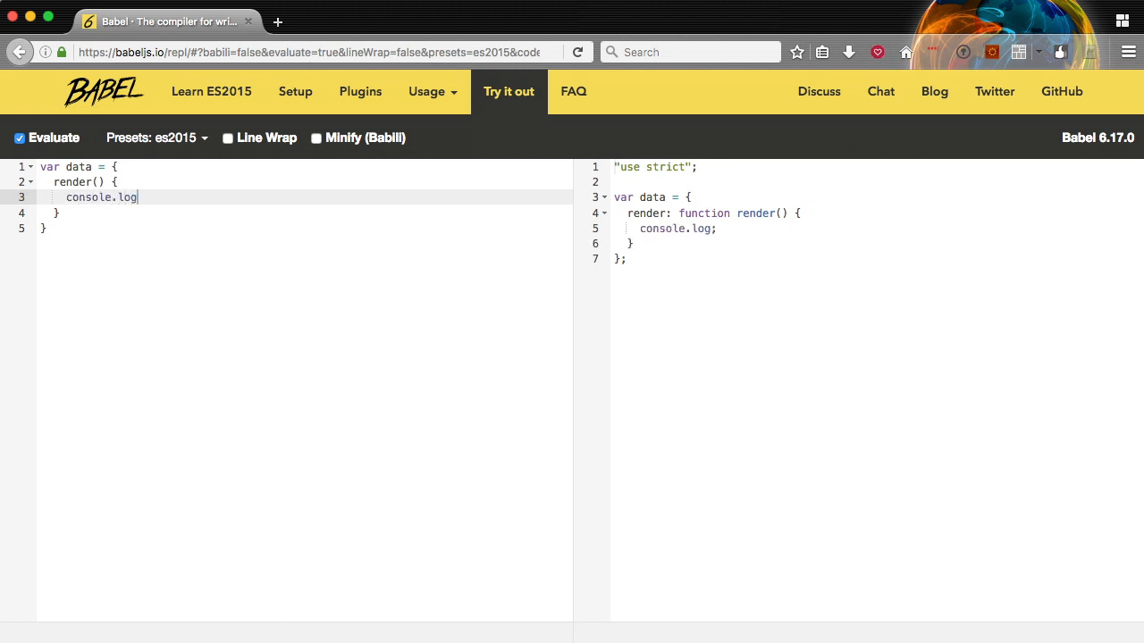
{"action": "type", "text": "(\"Hello\")"}
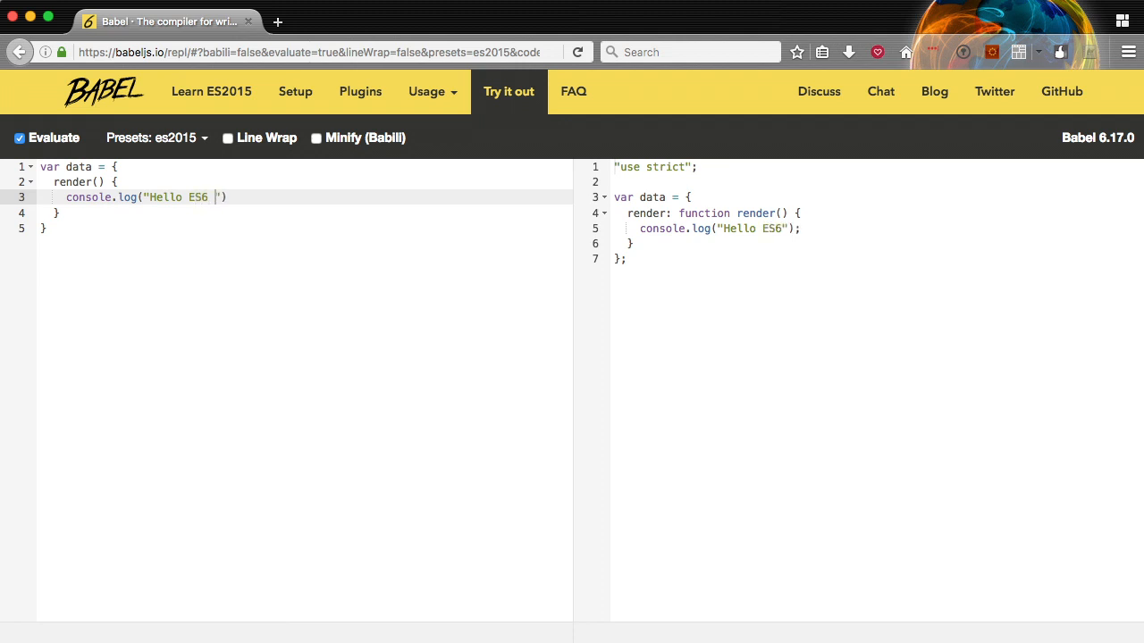
{"action": "type", "text": "World"}
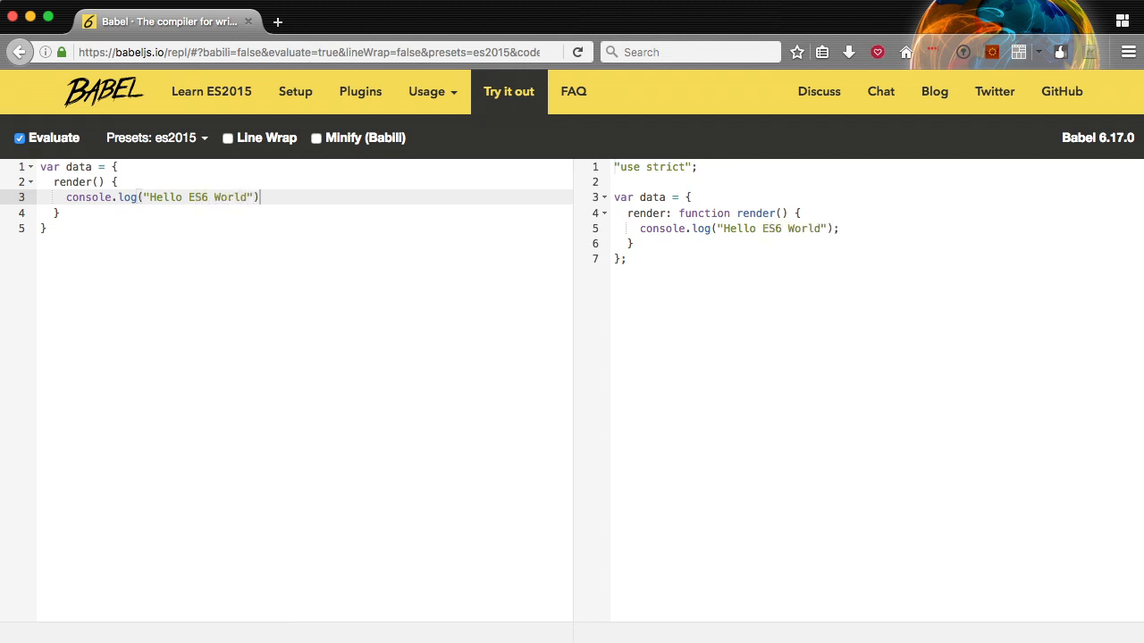
{"action": "type", "text": ";"}
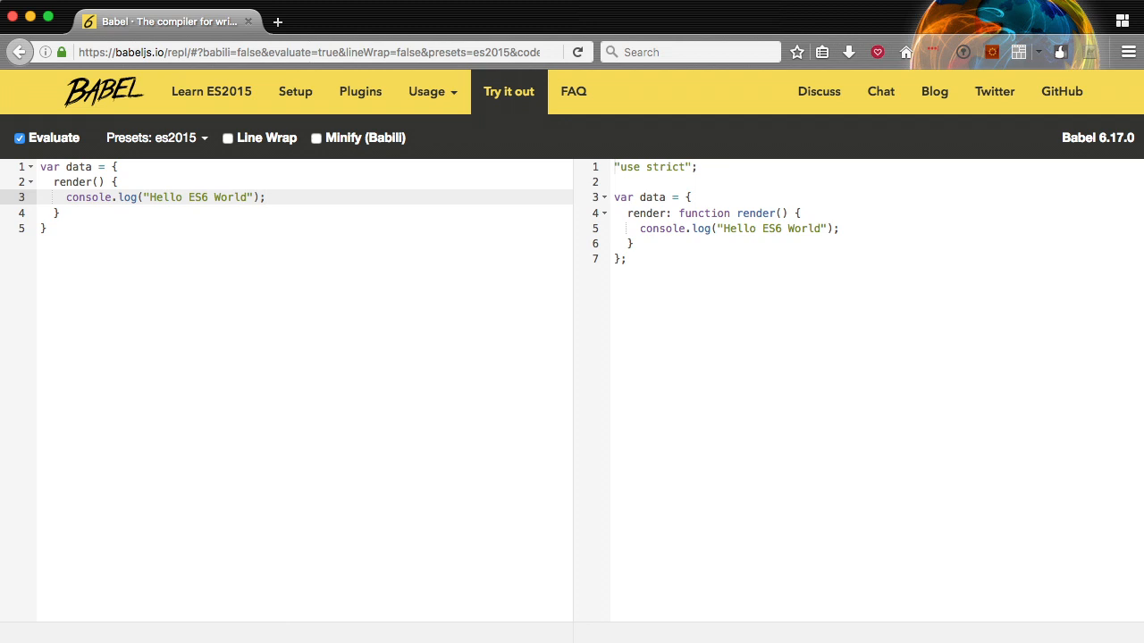
{"action": "left_click", "coordinate": [266, 197]}
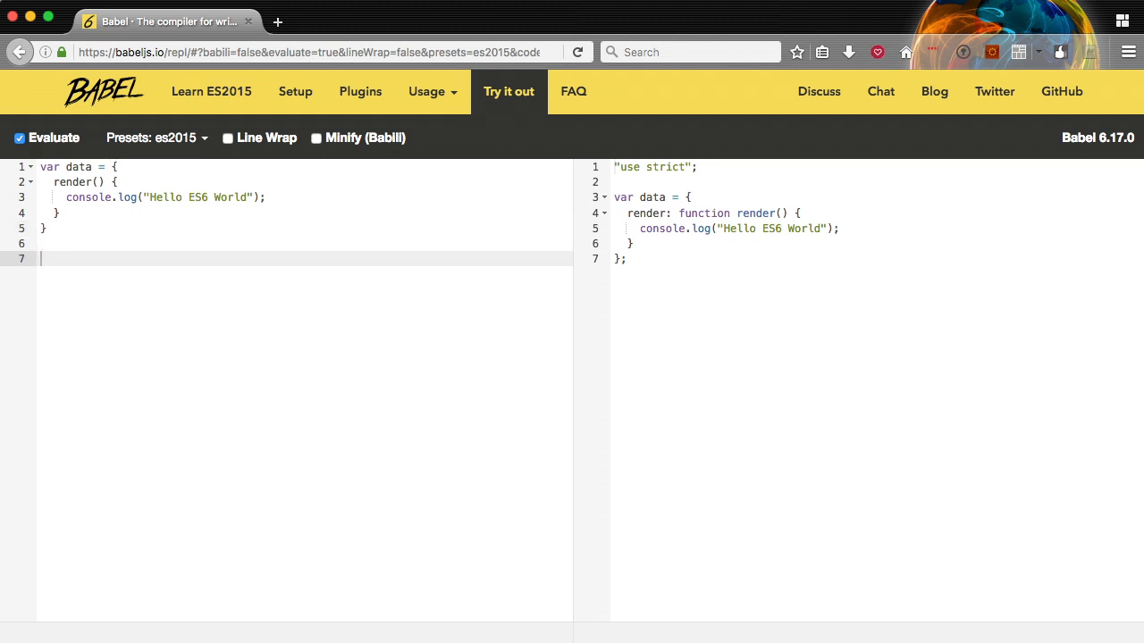
Add data.render() printing Hello ES6 World, then const name = 'Buddy'; compiled to var.
{"action": "type", "text": "data.render("}
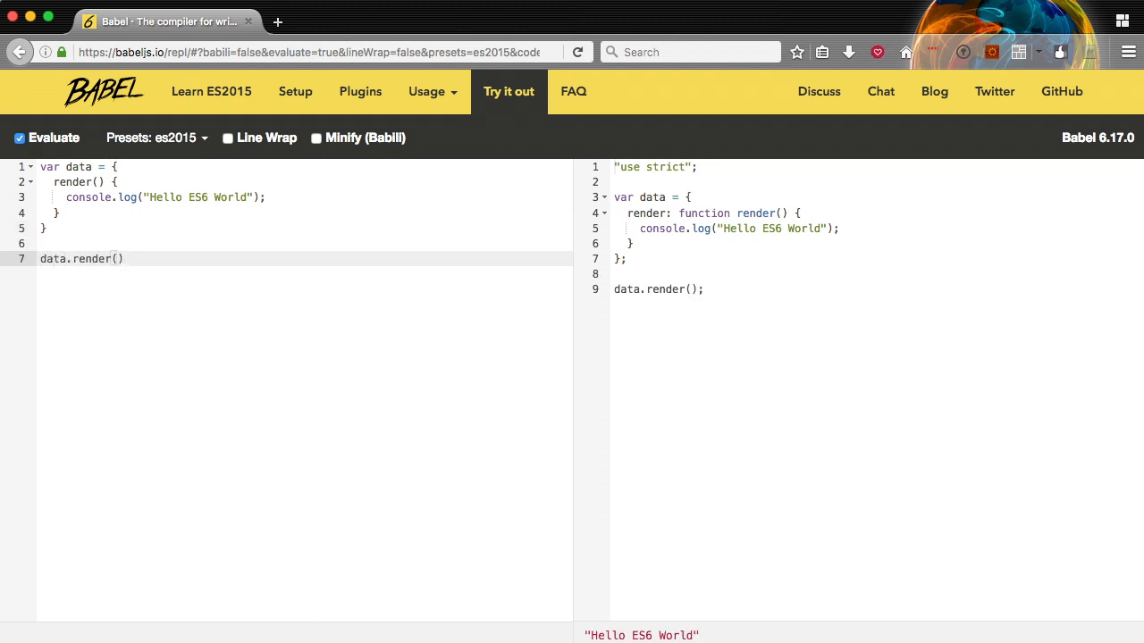
{"action": "key", "text": "enter"}
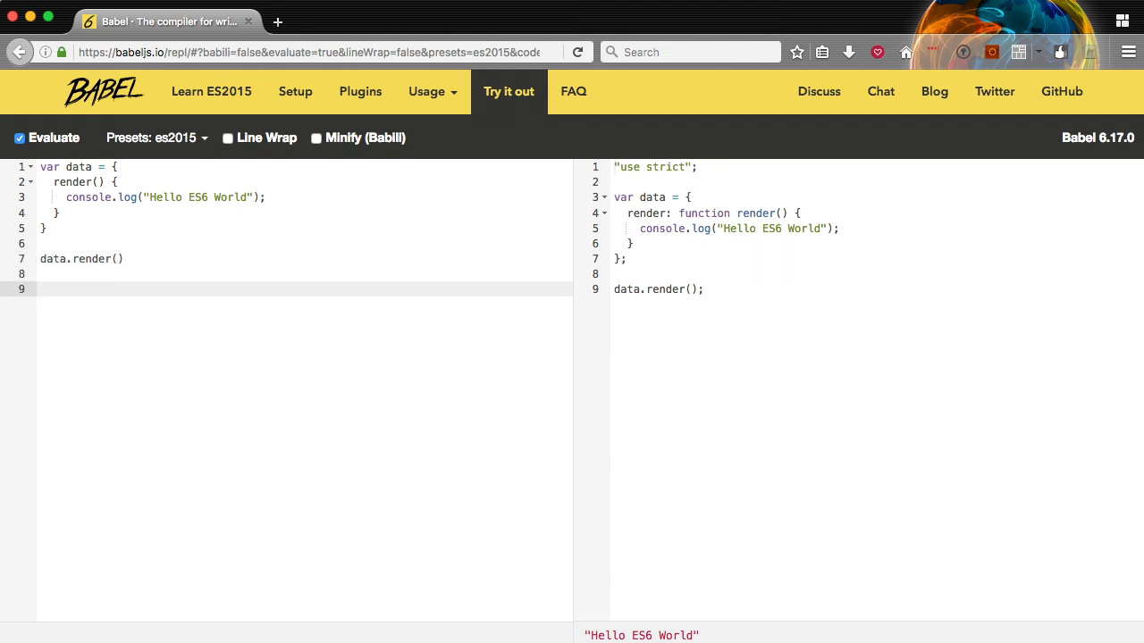
{"action": "type", "text": "const"}
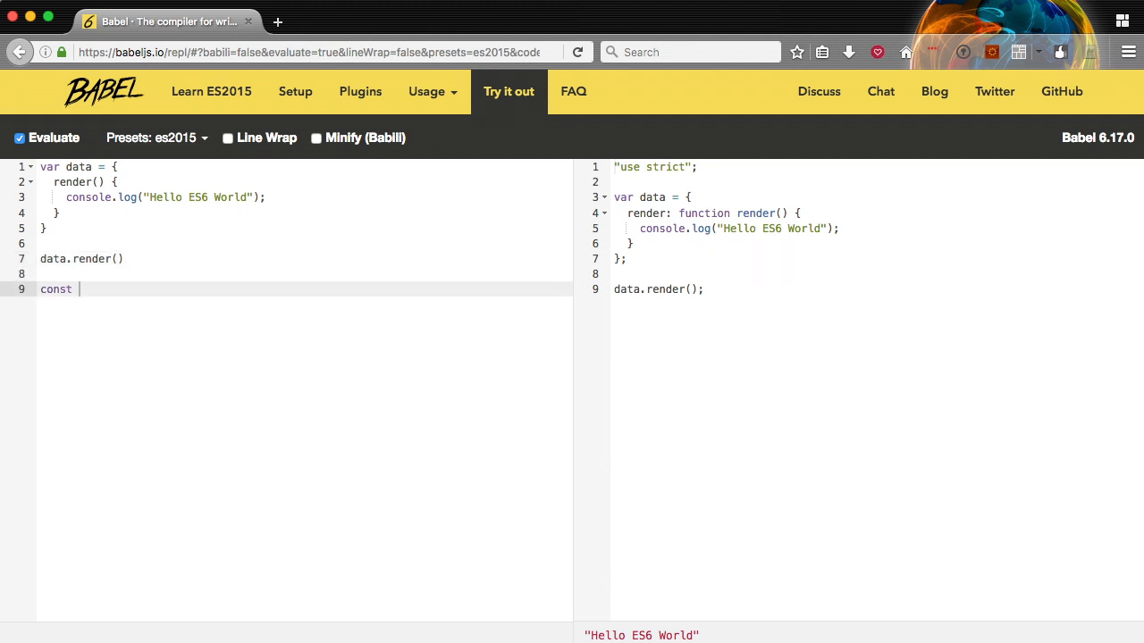
{"action": "type", "text": "name = 'Buddy'"}
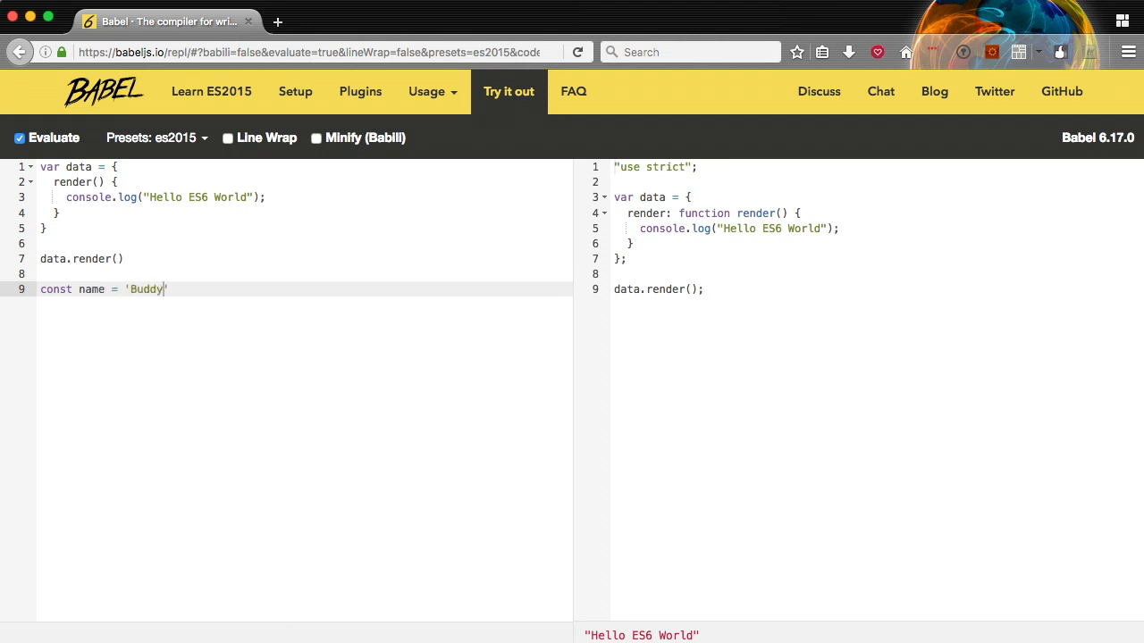
{"action": "type", "text": ";"}
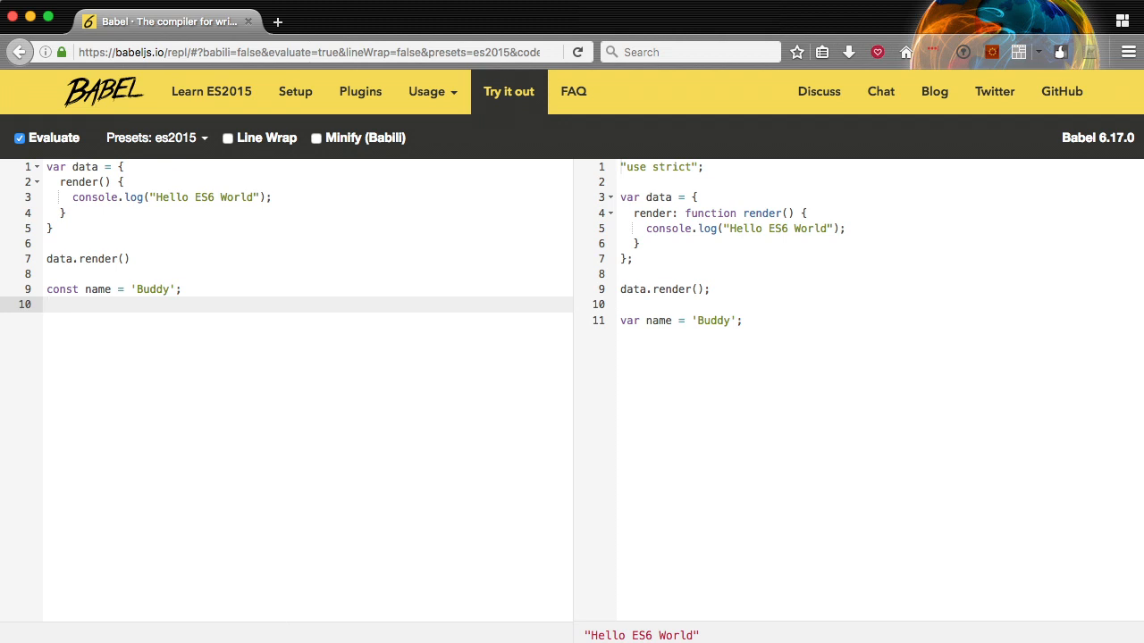
Add console.log(`Hello ${name}`); compiled to string concatenation, printing Hello Buddy.
{"action": "left_click", "coordinate": [47, 304]}
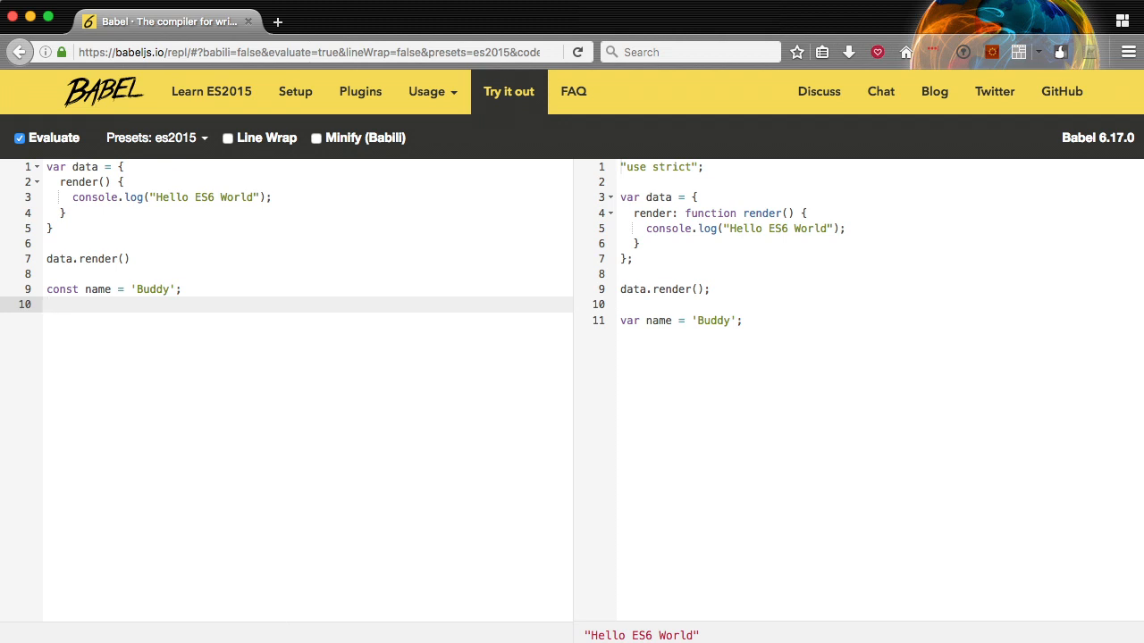
{"action": "type", "text": "co"}
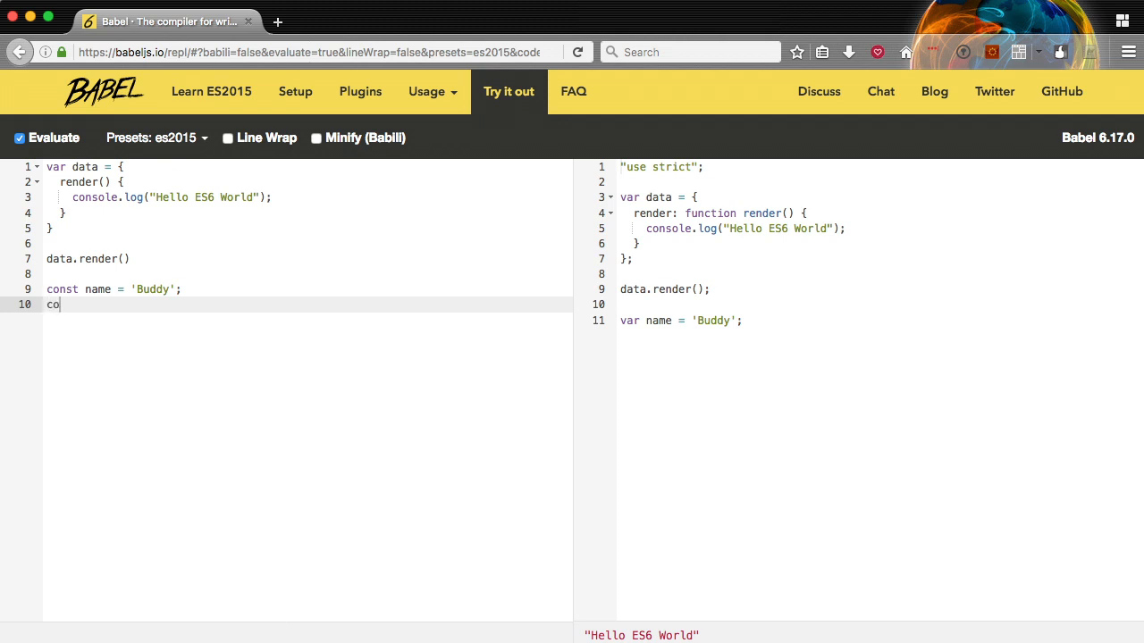
{"action": "type", "text": "nsole.log()"}
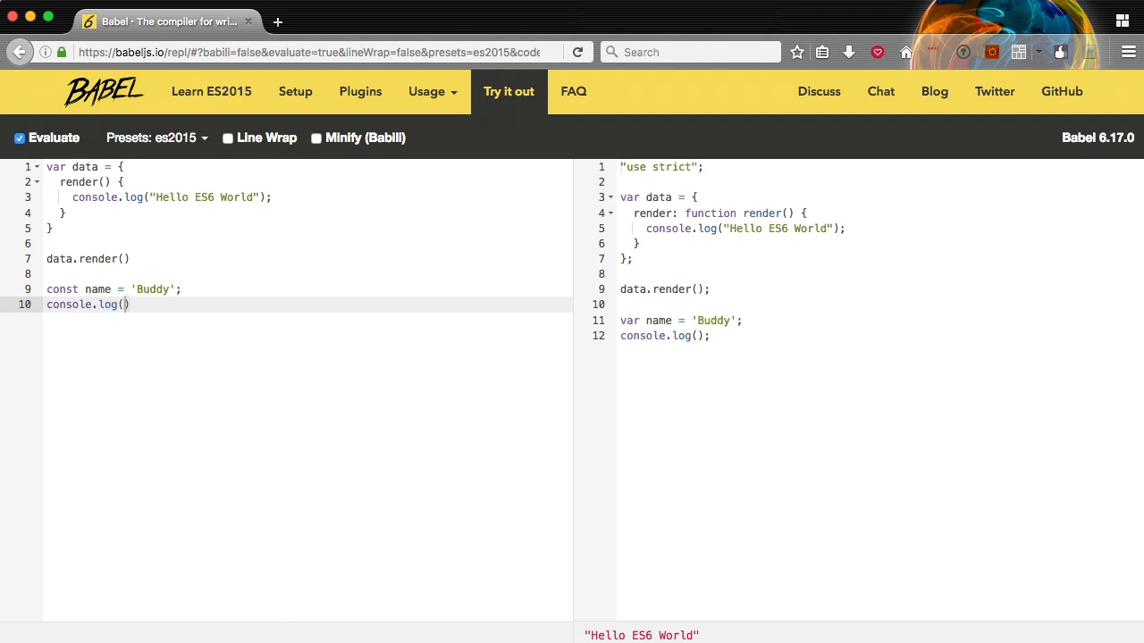
{"action": "type", "text": "`Hell"}
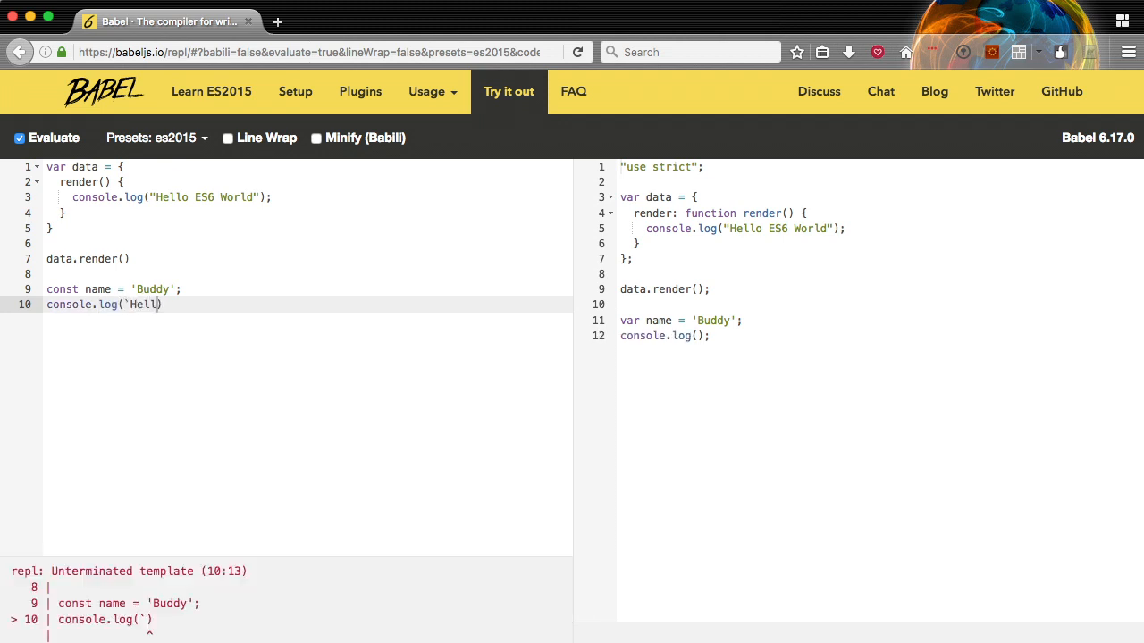
{"action": "type", "text": "${"}
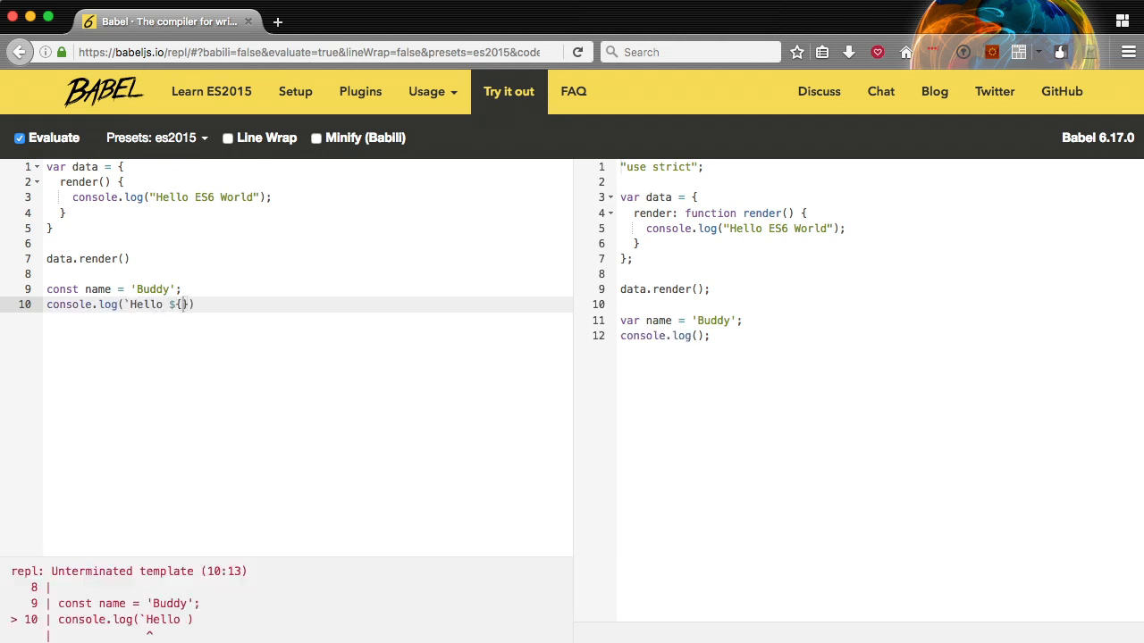
{"action": "type", "text": "name}`"}
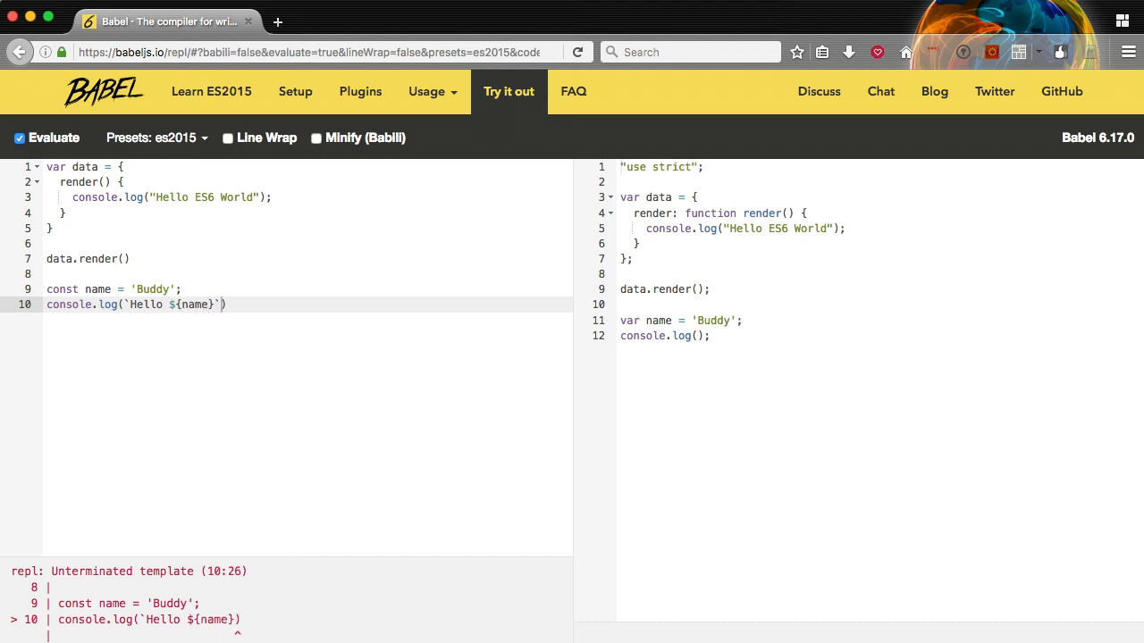
{"action": "type", "text": ");"}
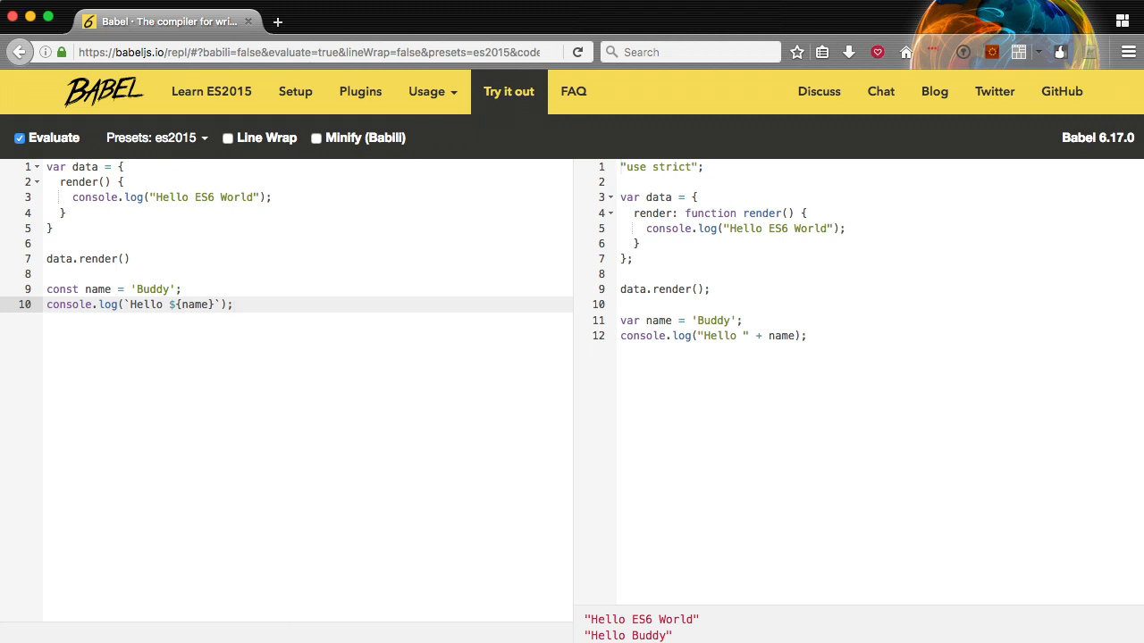
{"action": "left_click", "coordinate": [233, 304]}
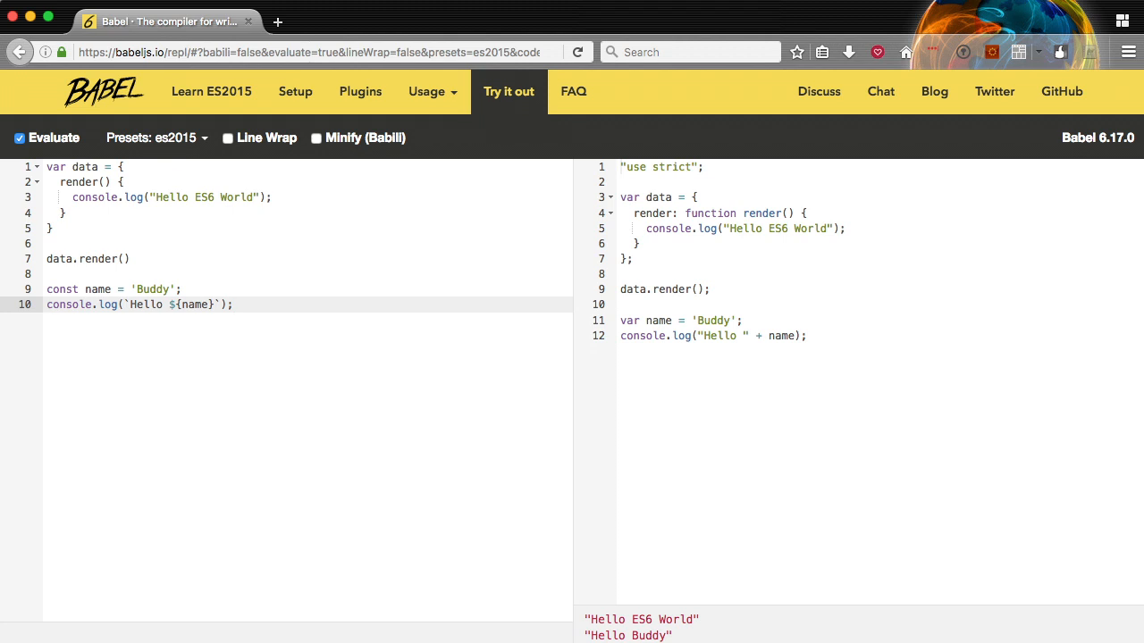
{"action": "mouse_move", "coordinate": [235, 302]}
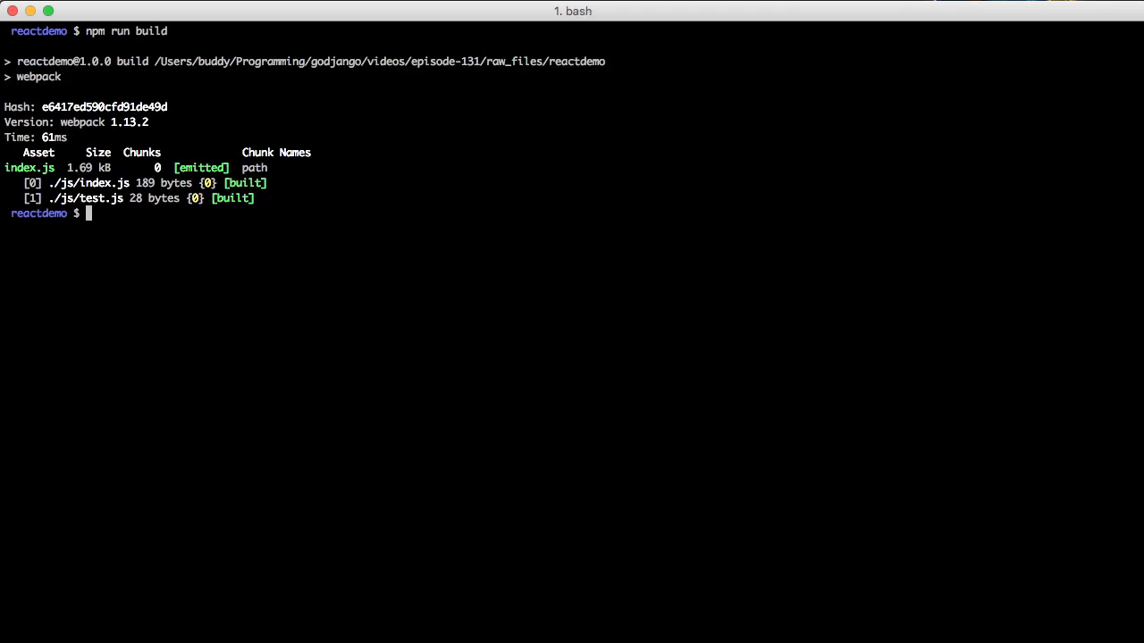
Run the webpack build in the reactdemo folder, bundling index.js and test.js into index.js.
{"action": "type", "text": "node buil"}
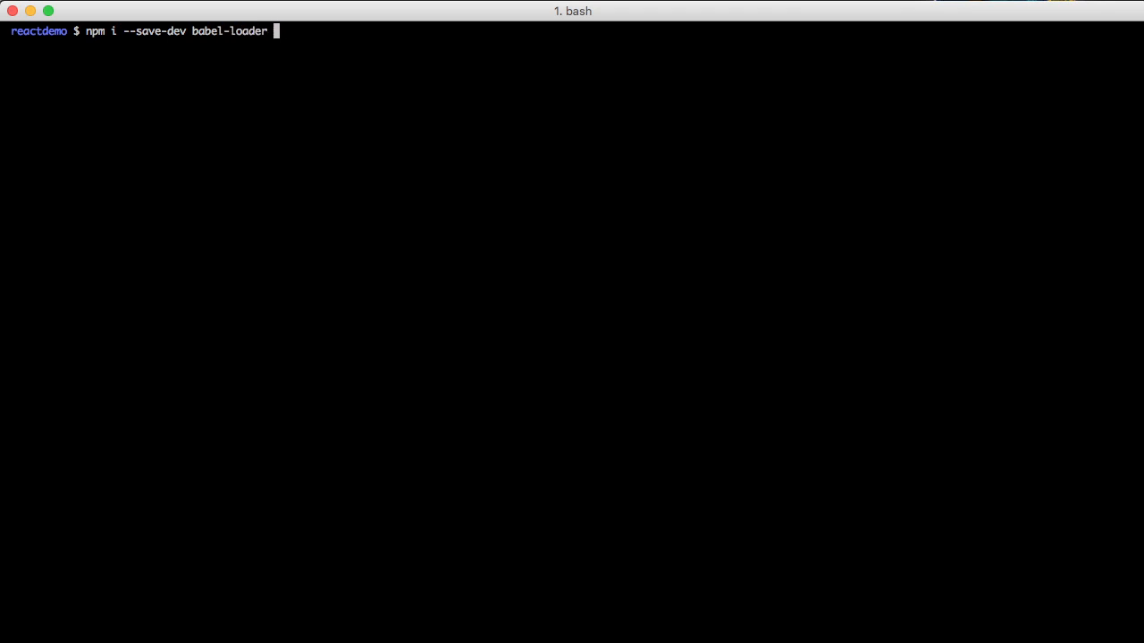
Run npm i --save-dev babel-loader babel-core babel-preset-es2015 to install them as dev dependencies.
{"action": "type", "text": "babel-core"}
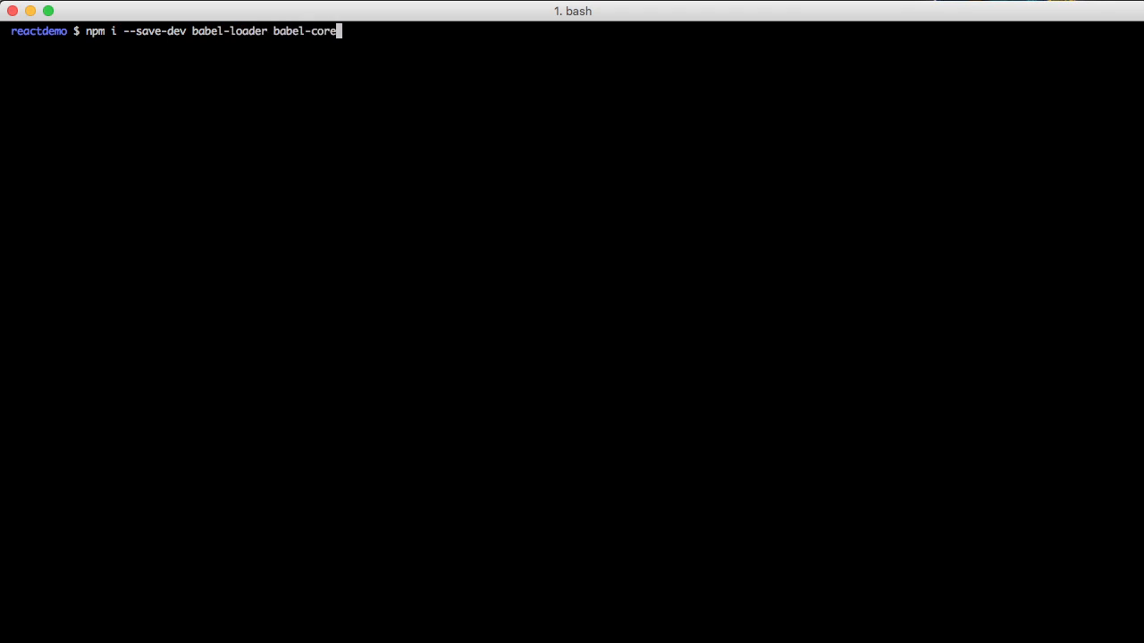
{"action": "type", "text": "babel-p"}
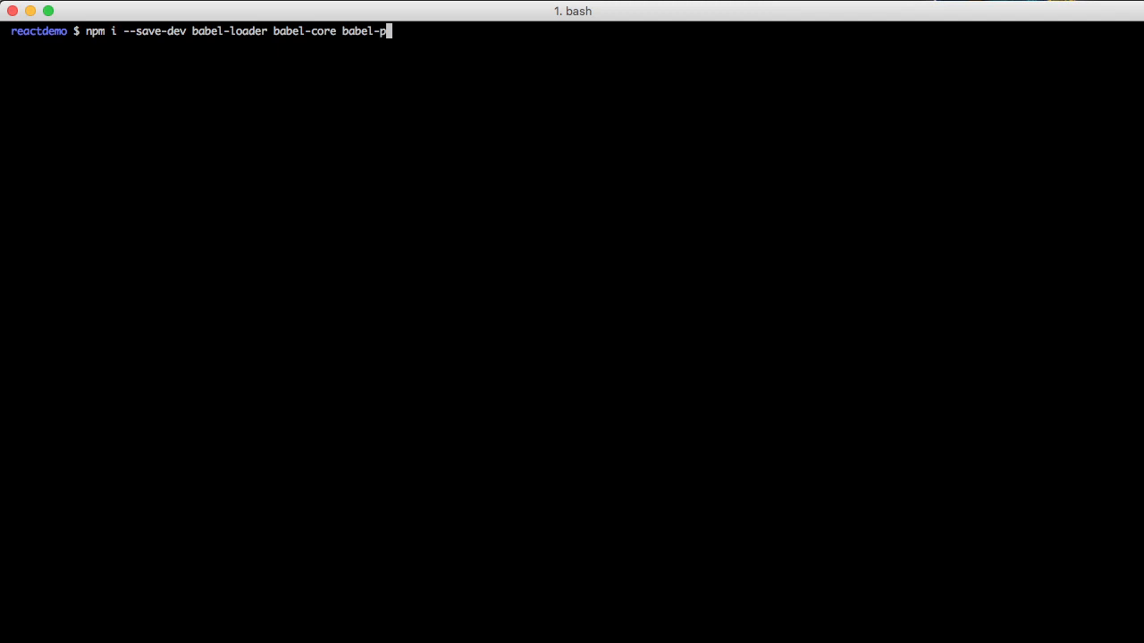
{"action": "type", "text": "reset-es201"}
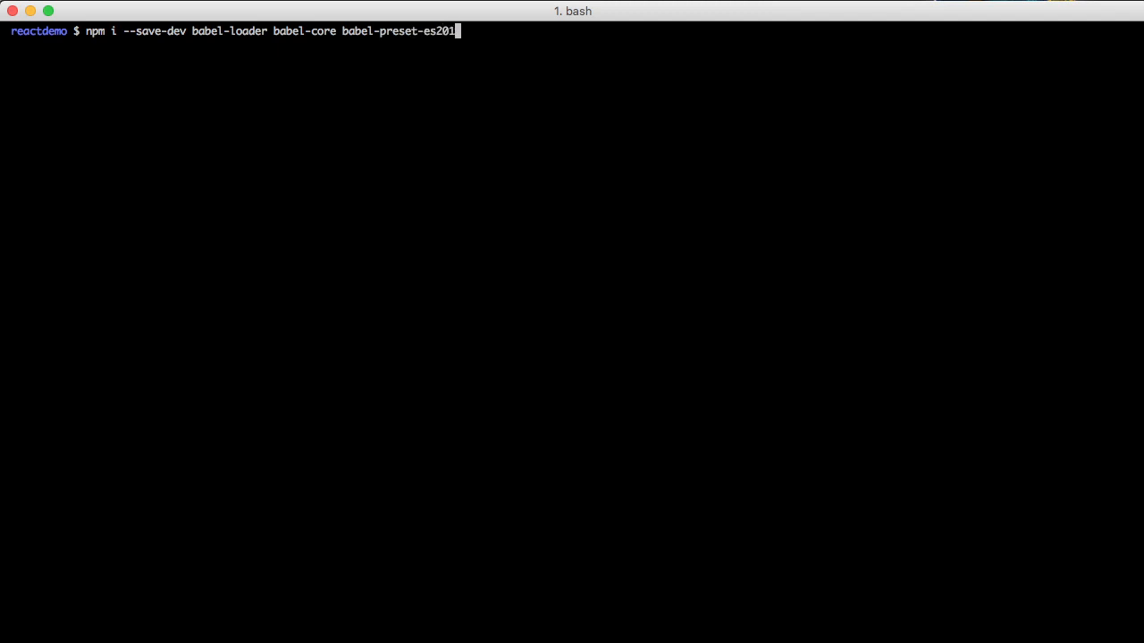
{"action": "type", "text": "5"}
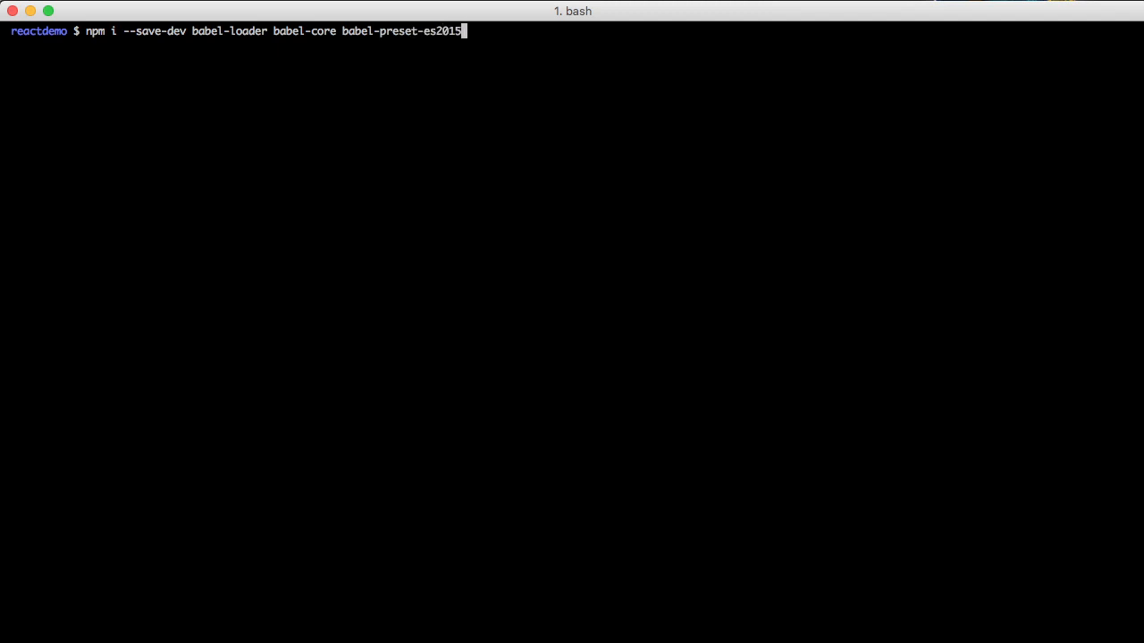
{"action": "key", "text": "enter"}
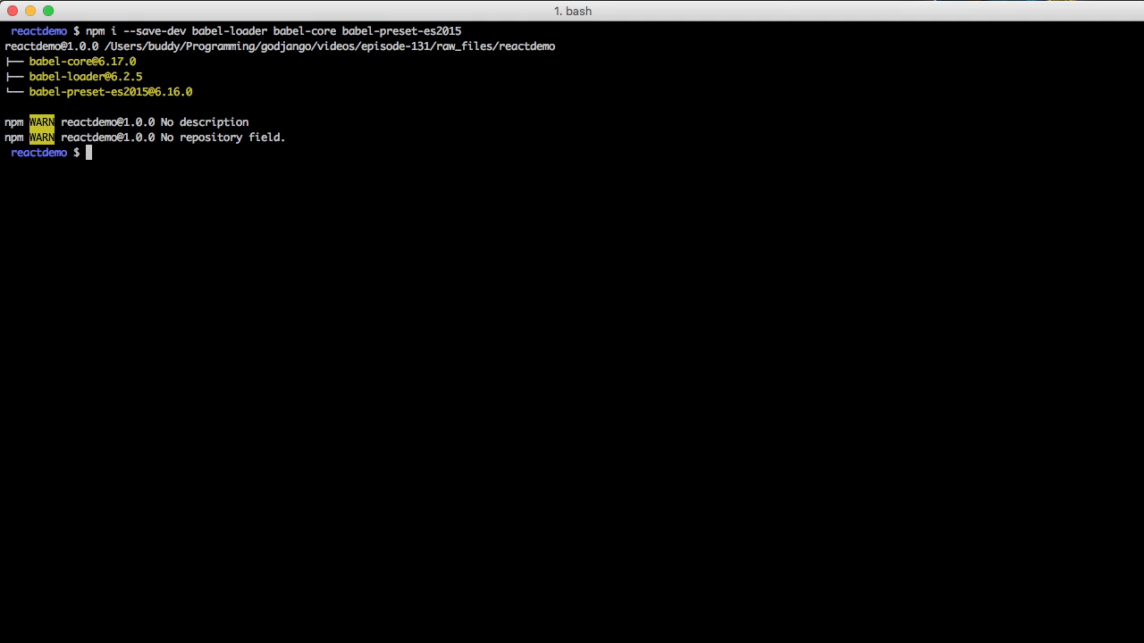
Open a new .babelrc file in Vim.
{"action": "type", "text": "vim .babelrc"}
{"action": "type", "text": "{"}
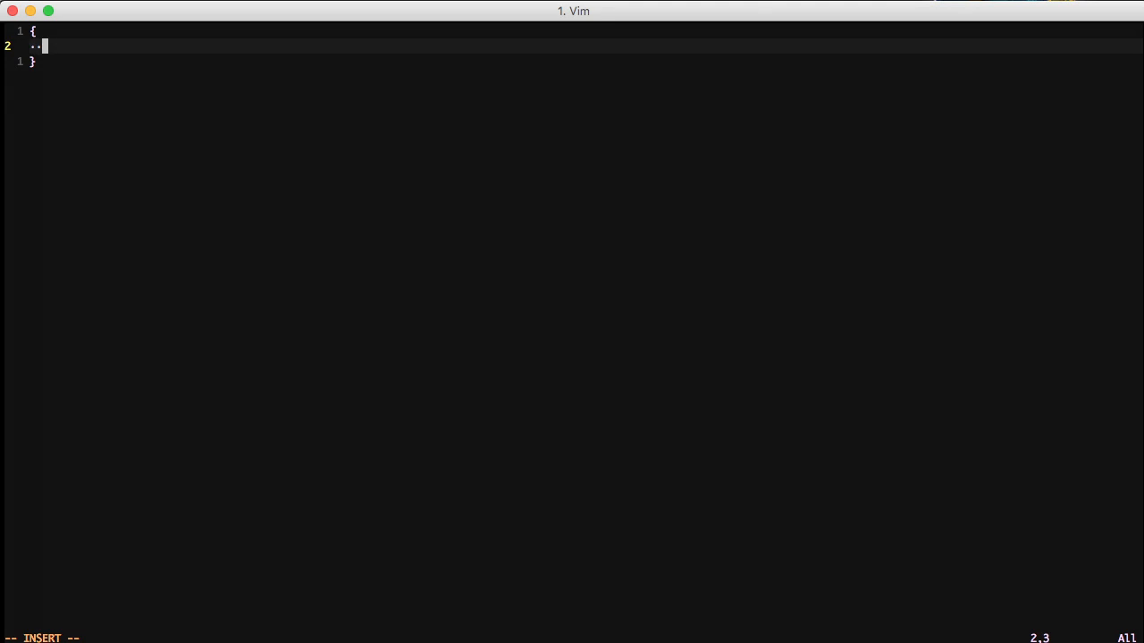
Write {"presets": ["es2015"]} in .babelrc and save with :wq.
{"action": "type", "text": "\"presets"}
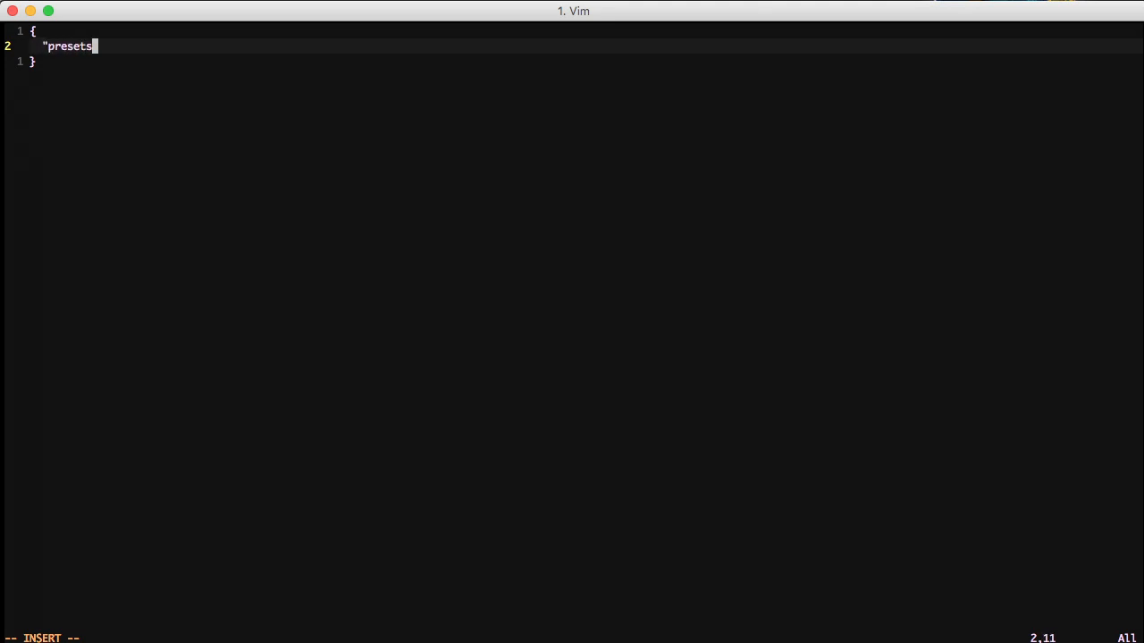
{"action": "type", "text": "\": [\""}
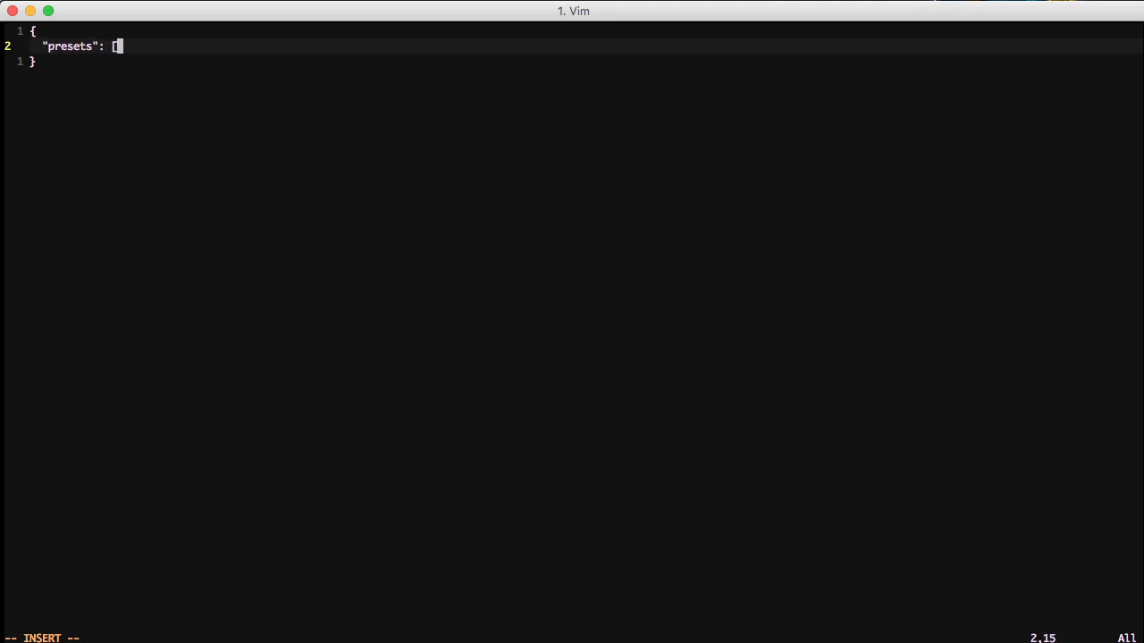
{"action": "type", "text": "\"es2015"}
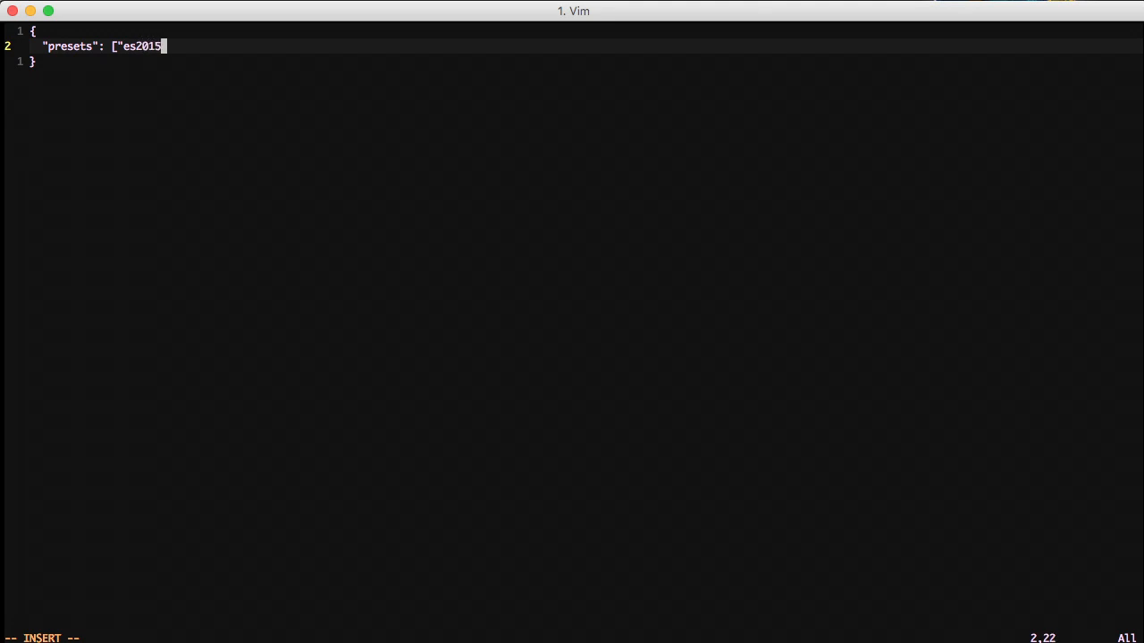
{"action": "type", "text": "\""}
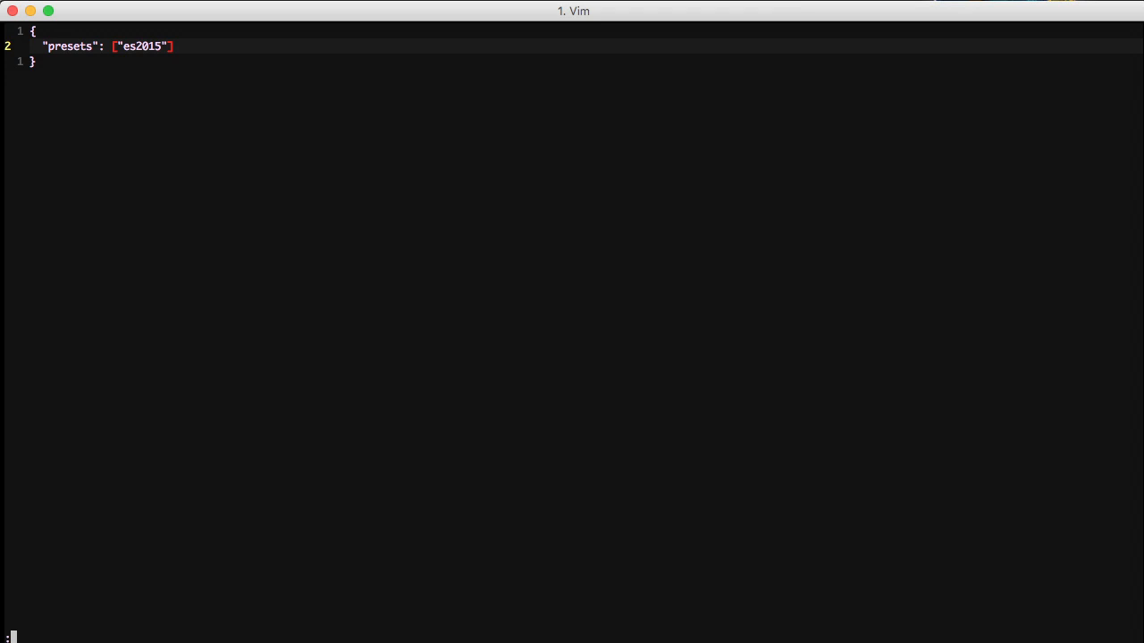
{"action": "type", "text": "wq"}
{"action": "type", "text": "node"}
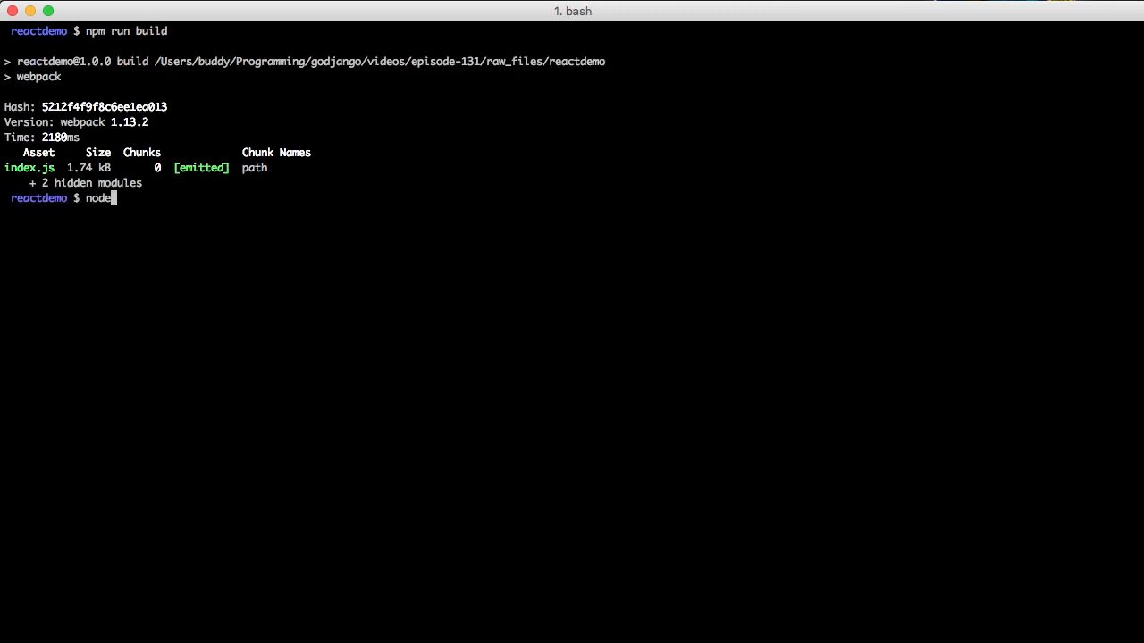
Enter node build/index.js at the prompt to run the freshly built bundle.
{"action": "type", "text": "build/index.js"}
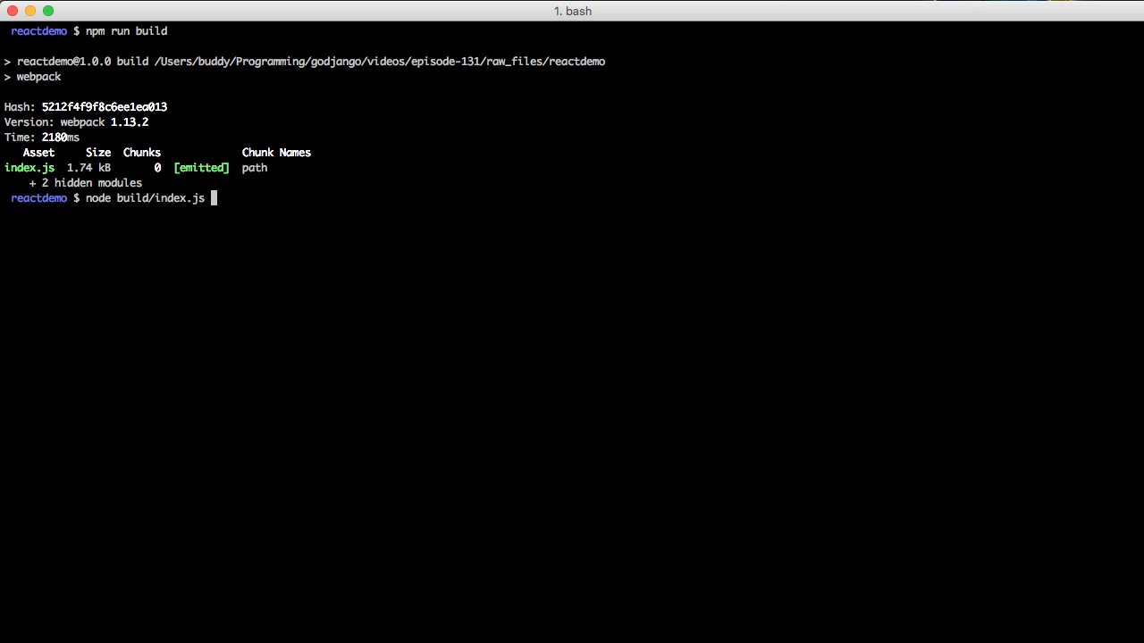